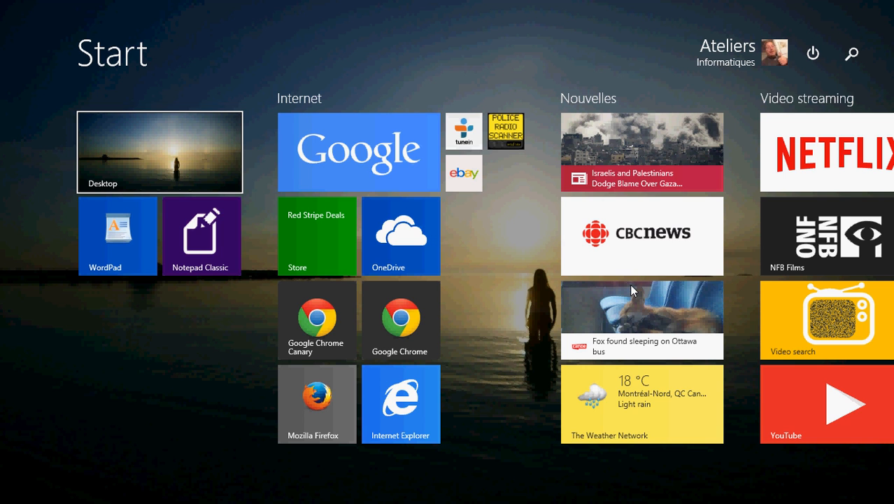
Launch the Windows Store from its Start tile and reach the Top free apps section.
scroll("left", 3)
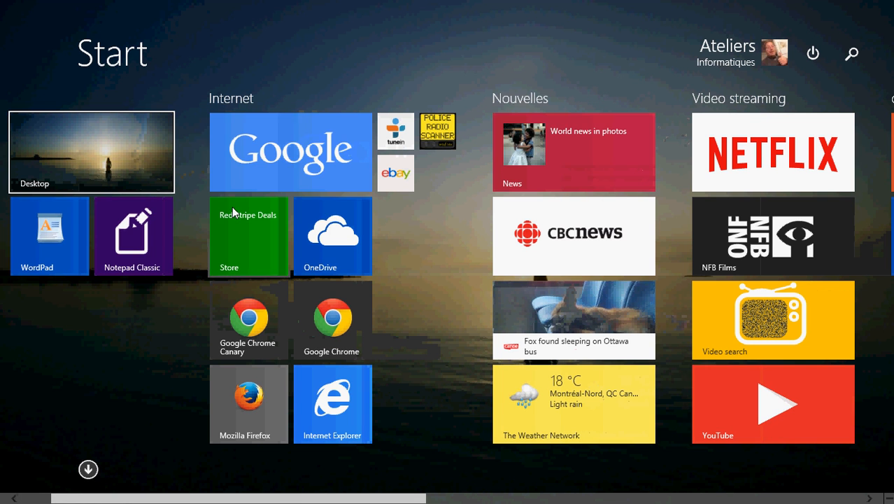
left_click(249, 235)
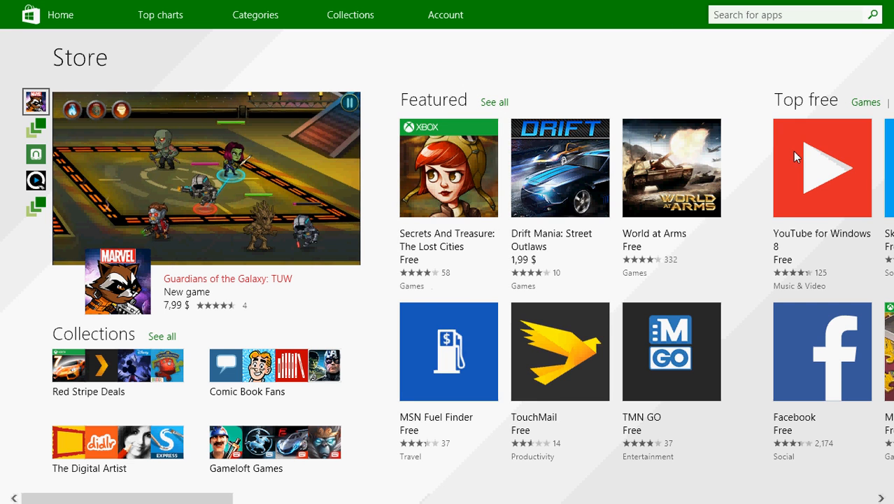
scroll("right", 3)
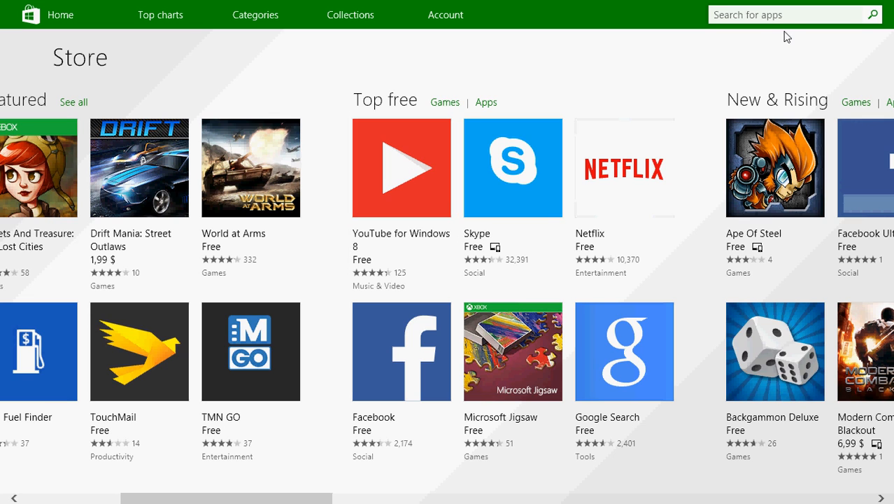
Search the Store for 'youtube for windows', listing YouTube for Windows 8 as installed.
left_click(783, 14)
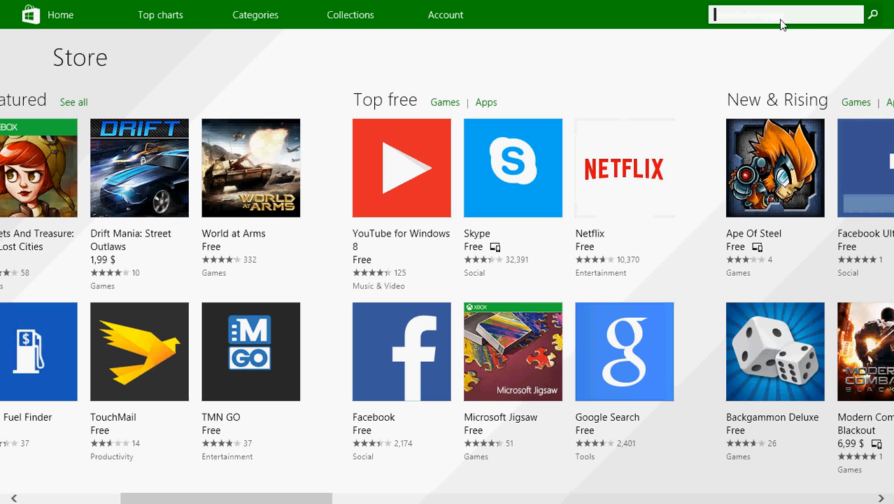
type("youtube for windows")
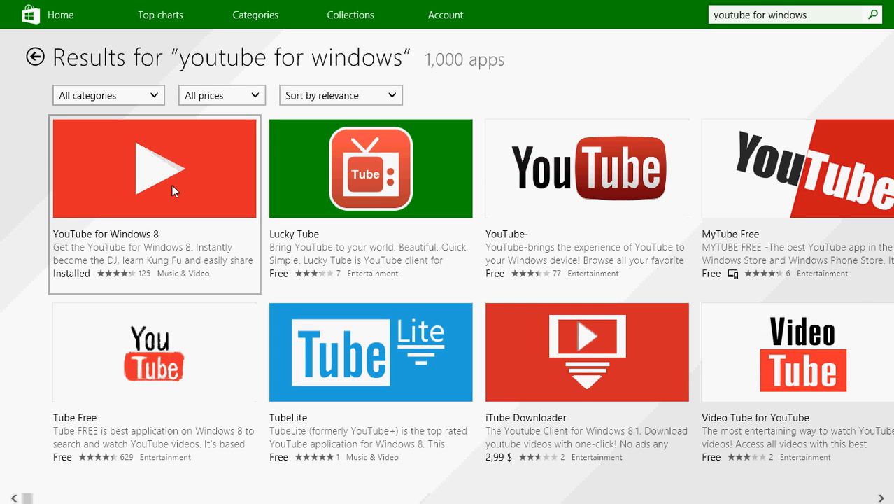
mouse_move(109, 185)
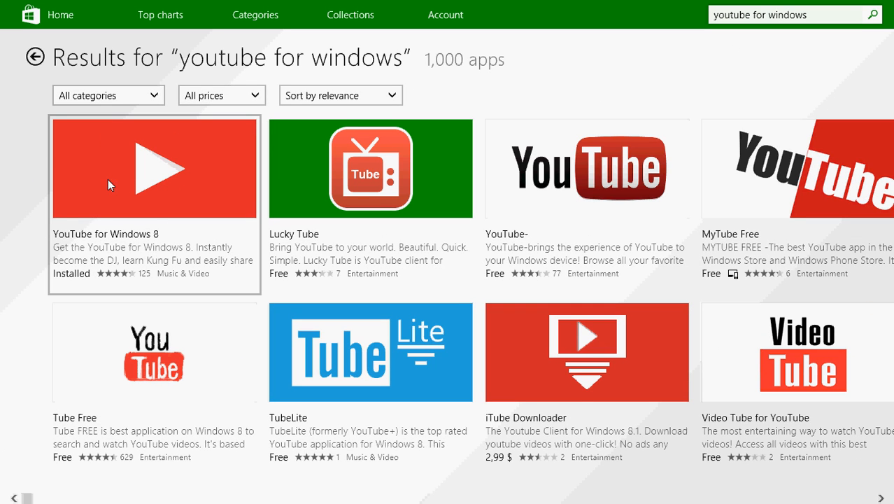
mouse_move(249, 230)
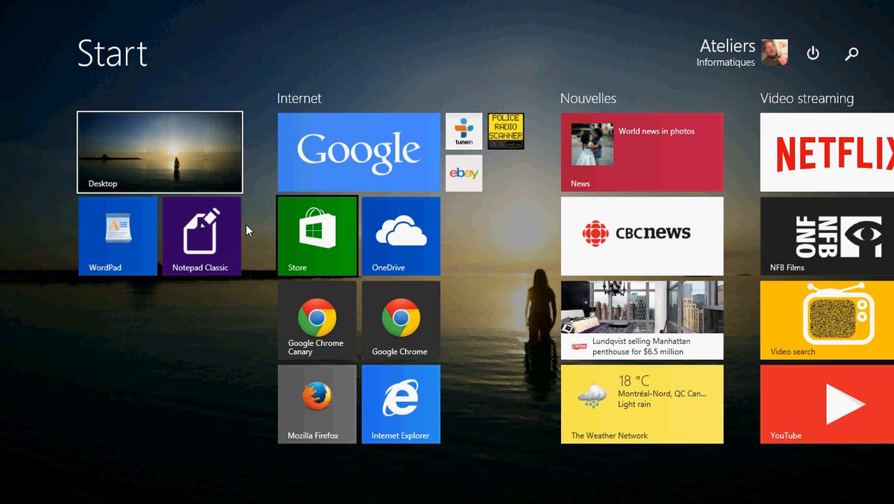
Show the miniature player's controls and close it.
scroll("right", 3)
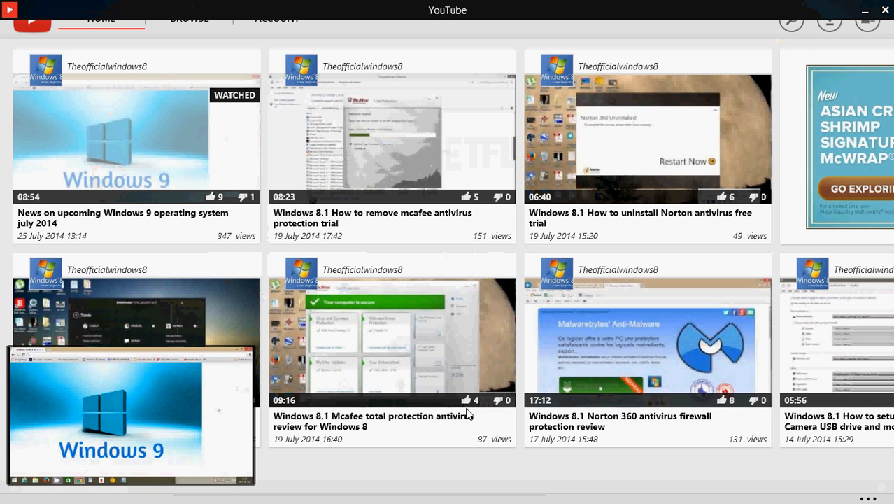
left_click(132, 414)
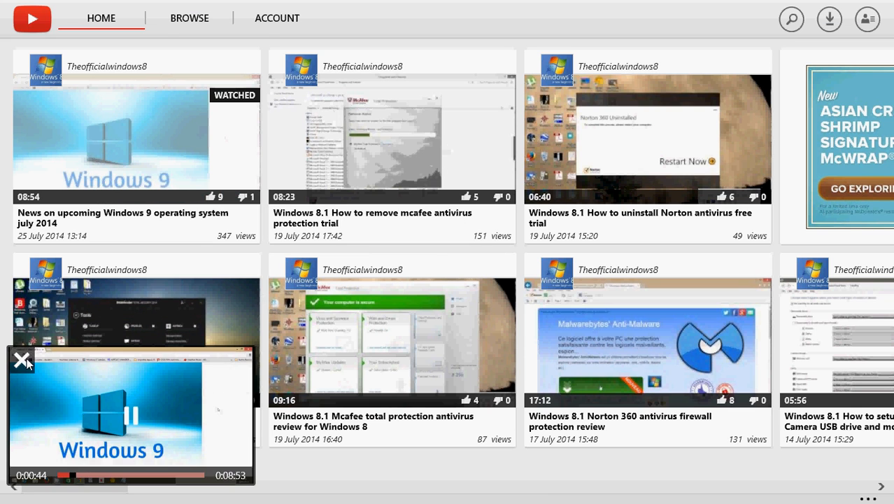
left_click(23, 361)
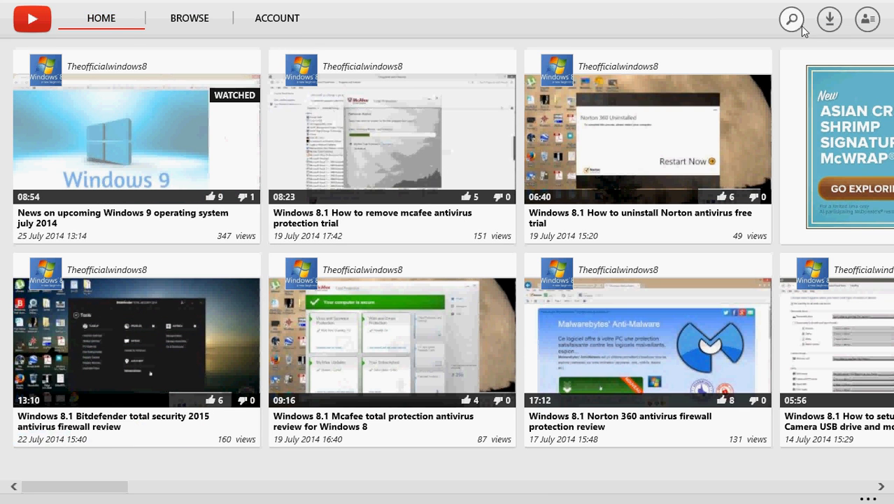
Start the 'Windows 8.1 How to remove mcafee antivirus protection trial' video.
left_click(792, 20)
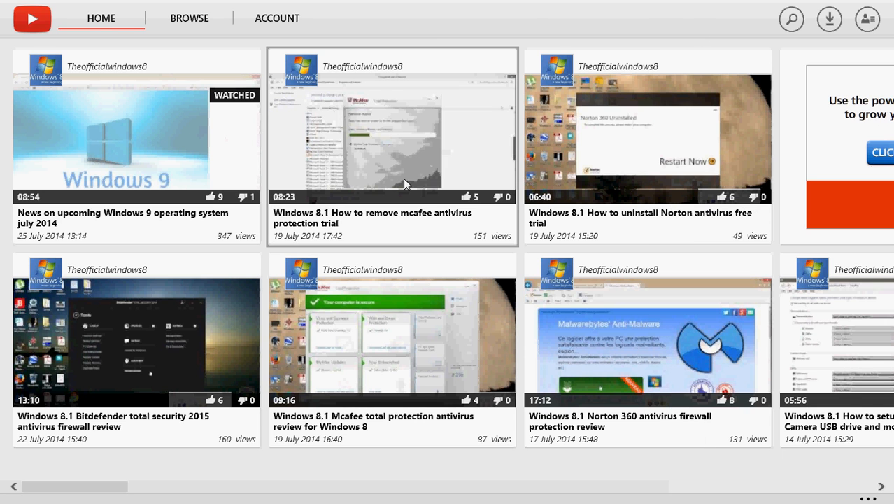
left_click(392, 126)
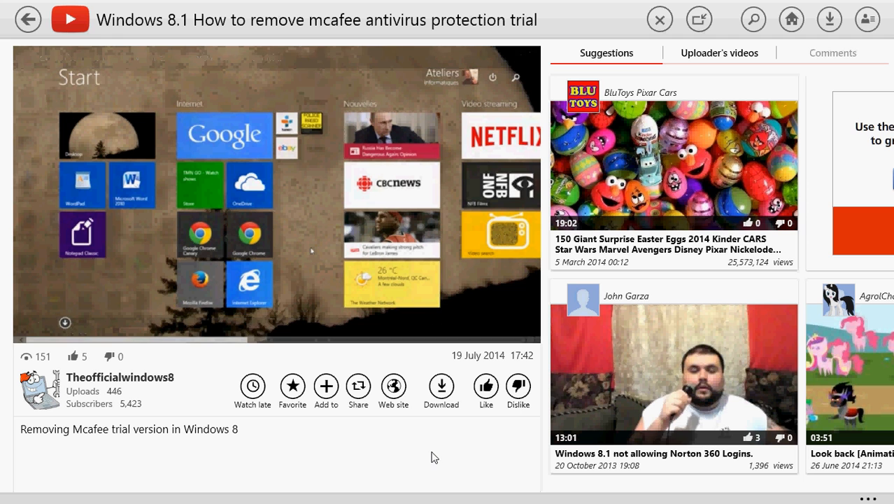
Play the McAfee removal video, view its app-bar options, then return to the home feed.
left_click(277, 193)
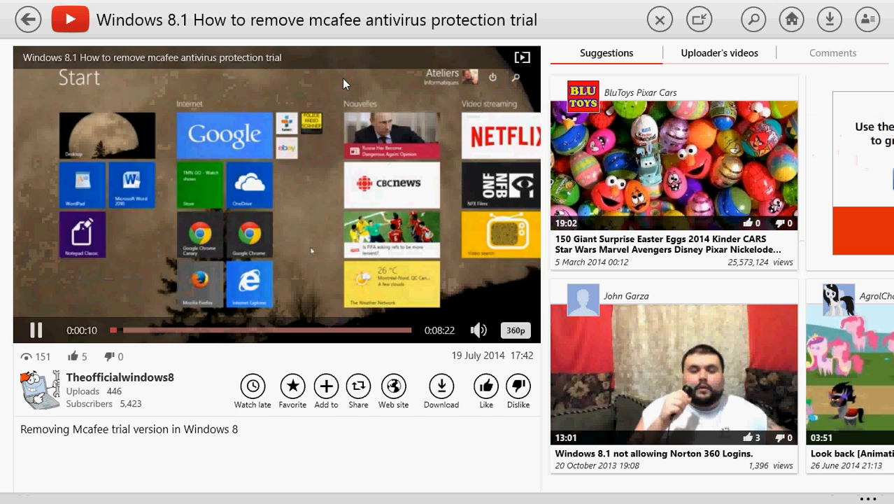
left_click(440, 389)
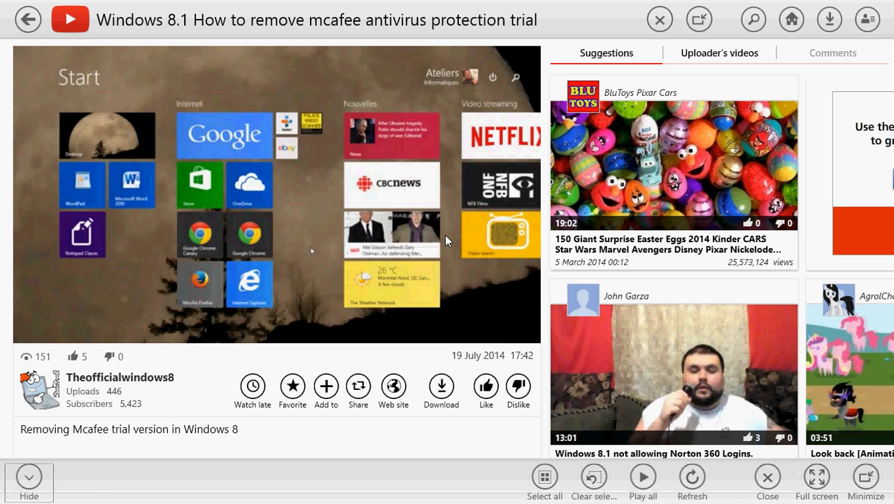
mouse_move(434, 385)
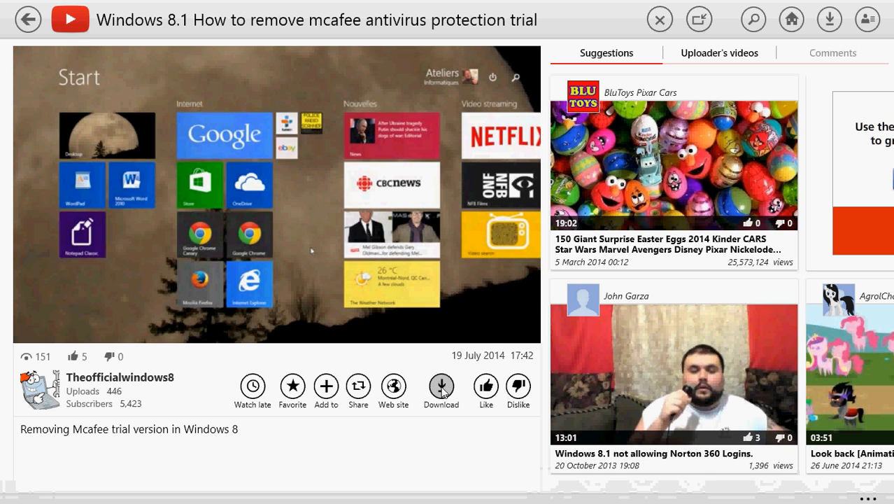
left_click(440, 389)
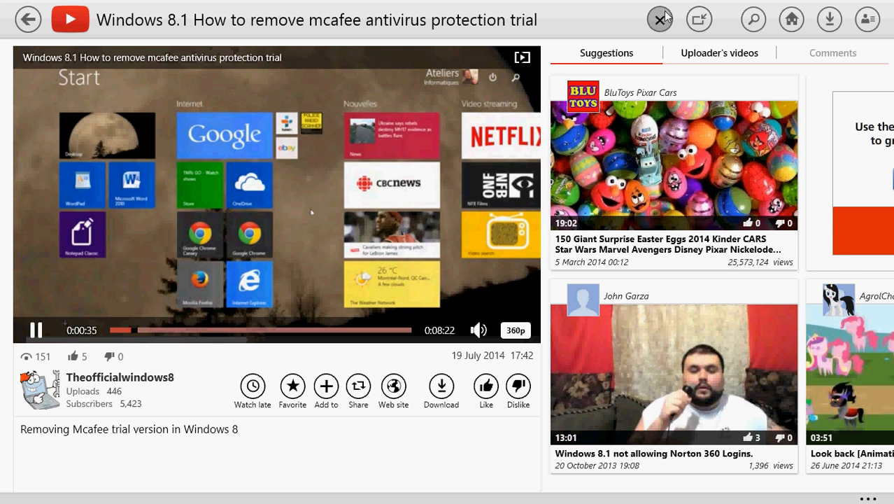
left_click(657, 20)
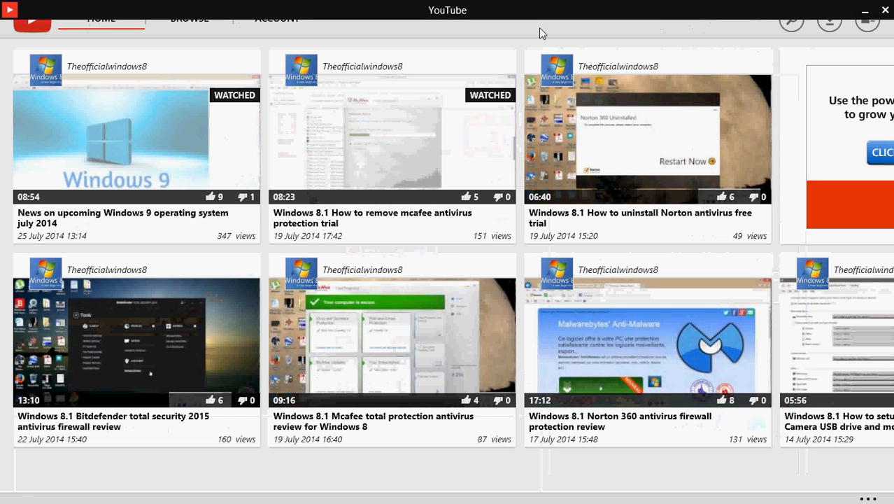
mouse_move(616, 372)
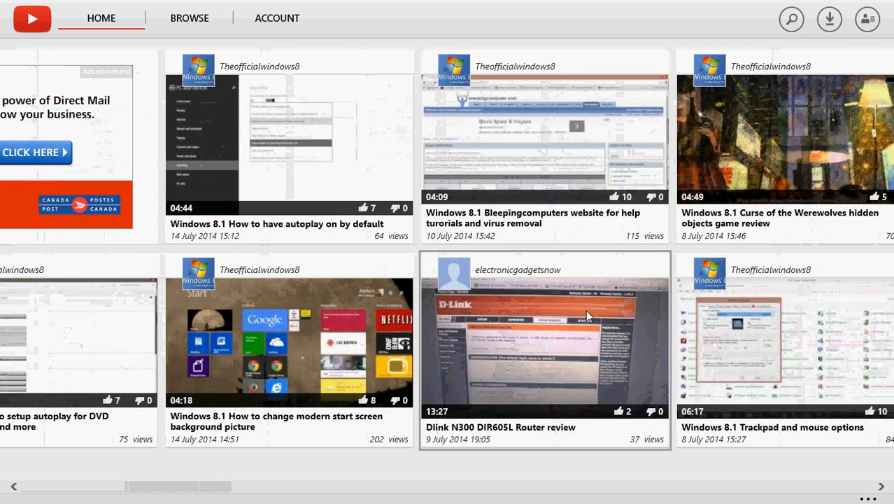
Play the 'Dlink N300 DIR605L Router review' video from the Home tab.
scroll("right", 3)
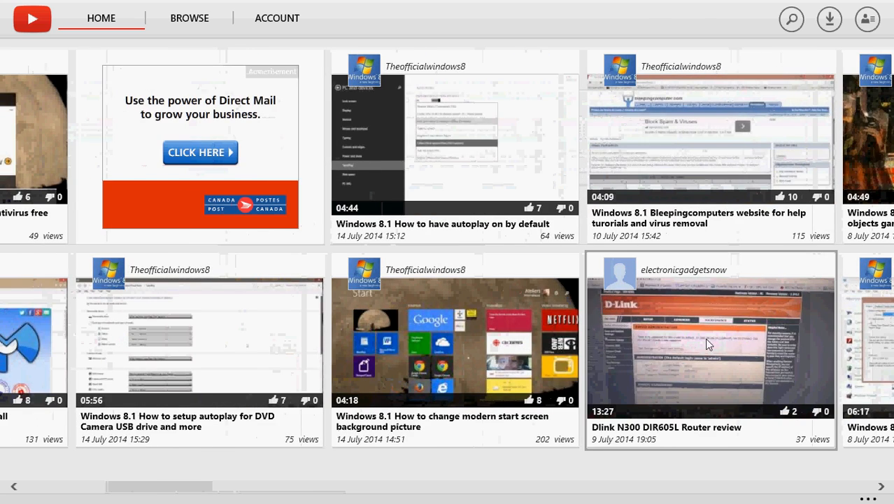
left_click(710, 335)
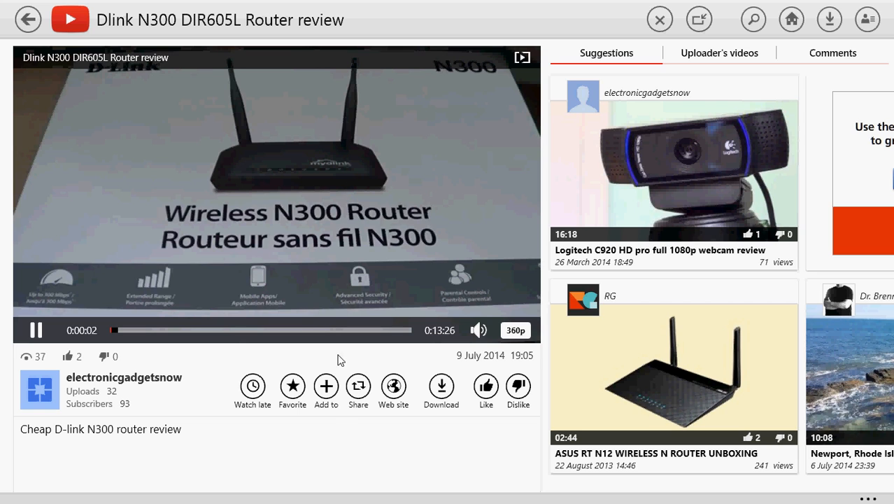
Pause the router review at 0:00:05, show its Share charm options and dismiss them.
left_click(36, 330)
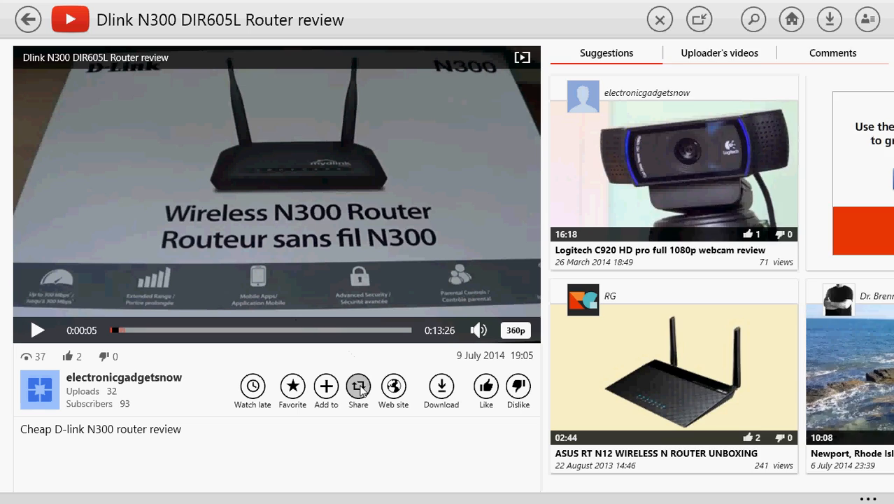
left_click(358, 386)
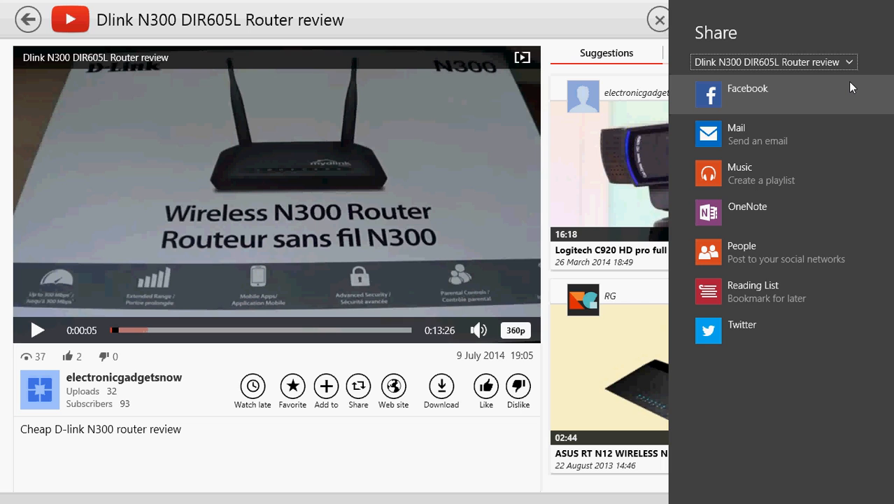
left_click(747, 95)
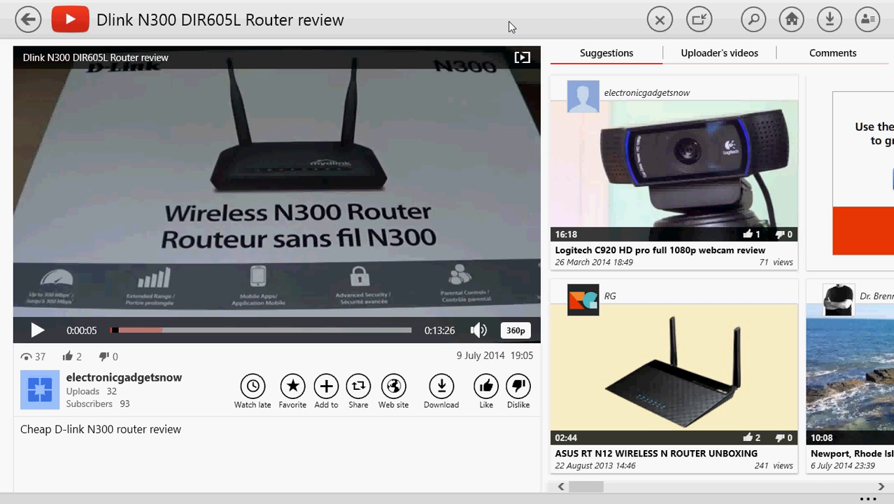
mouse_move(580, 113)
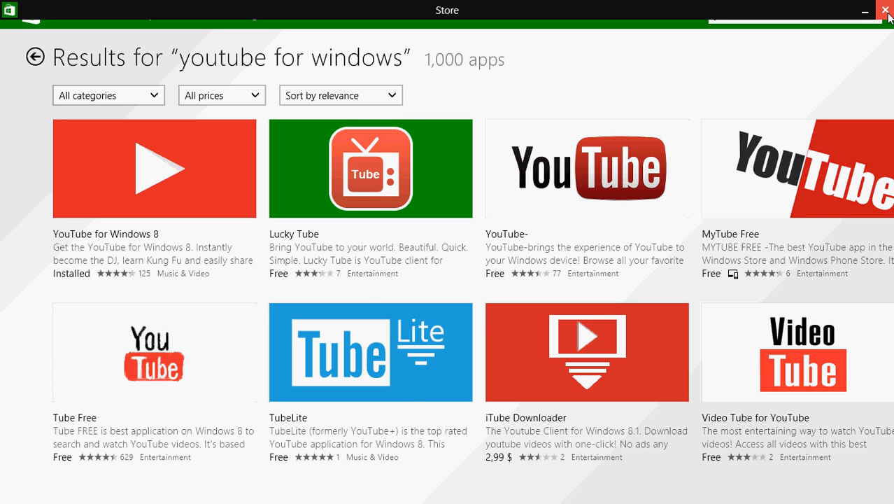
Return to the Start screen and relaunch YouTube from the Video streaming group.
left_click(885, 9)
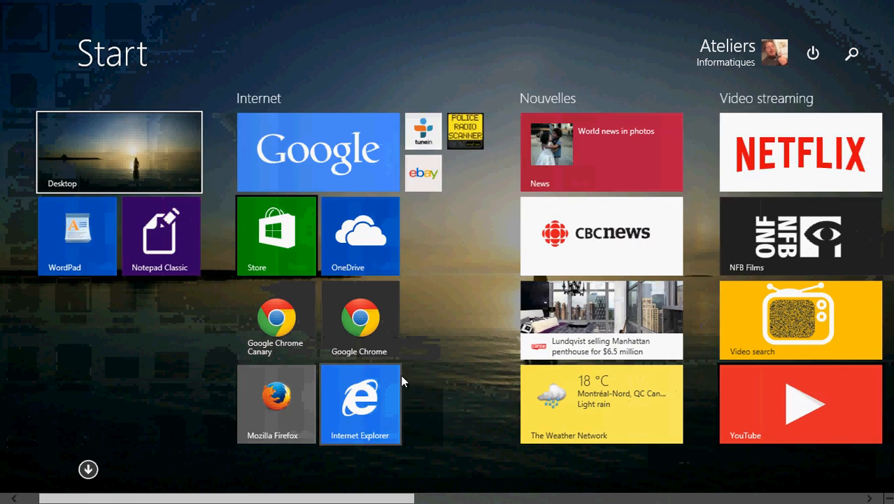
scroll("right", 3)
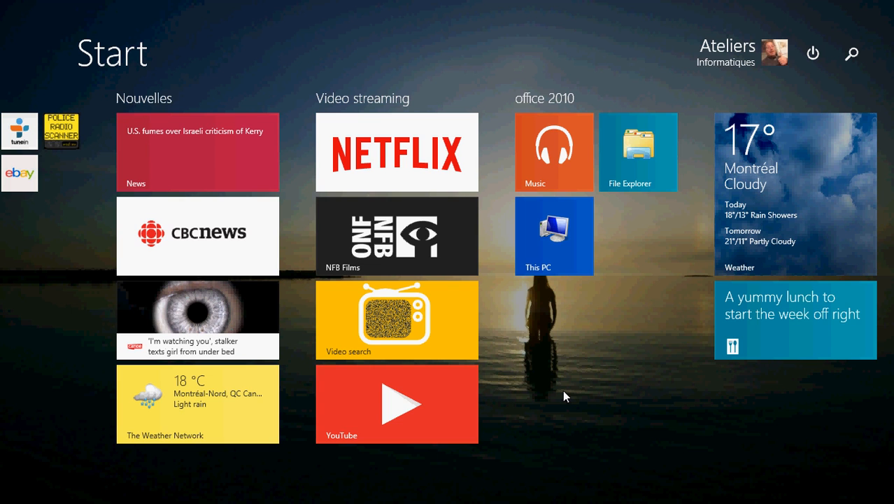
left_click(398, 403)
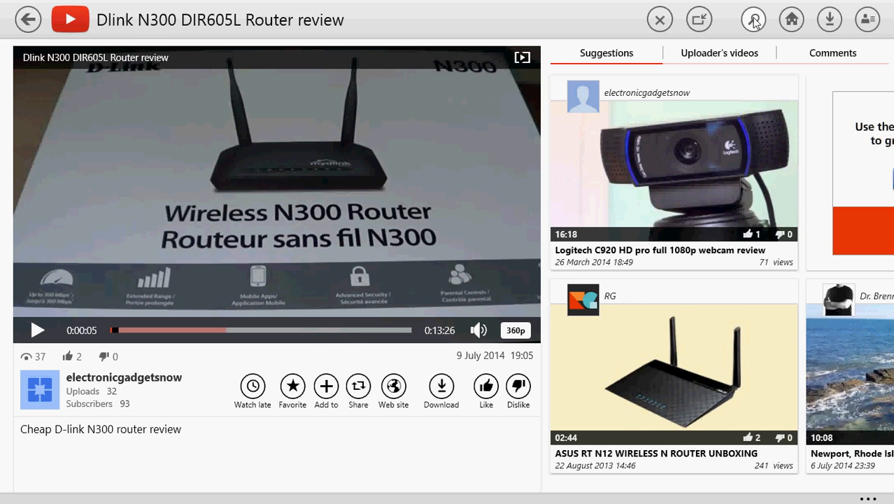
Show search results for 'funny videos' with the router review in the mini player.
left_click(28, 19)
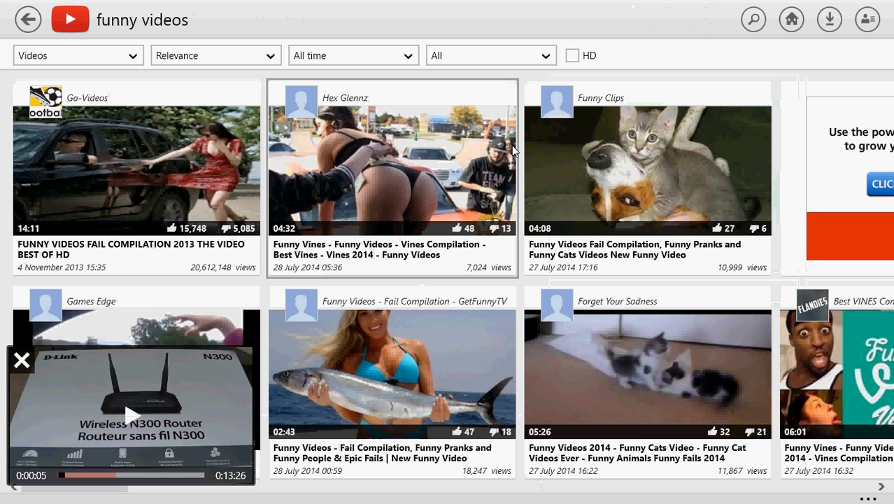
scroll("left", 3)
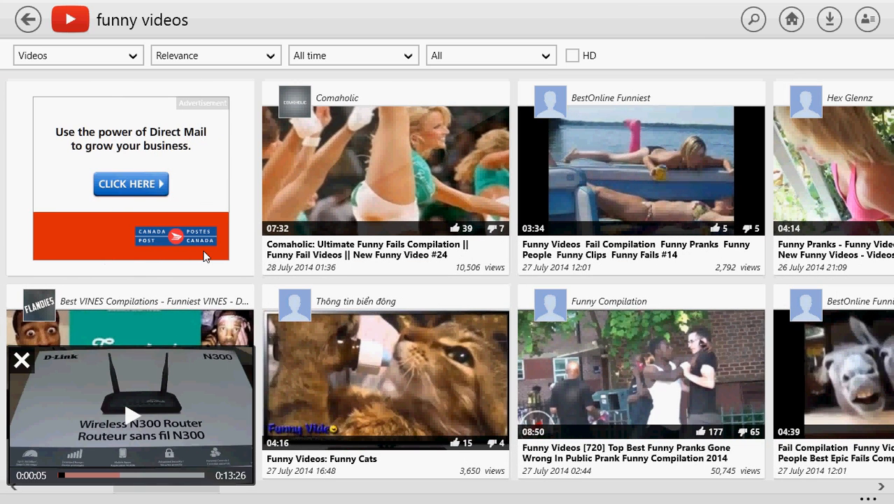
mouse_move(110, 385)
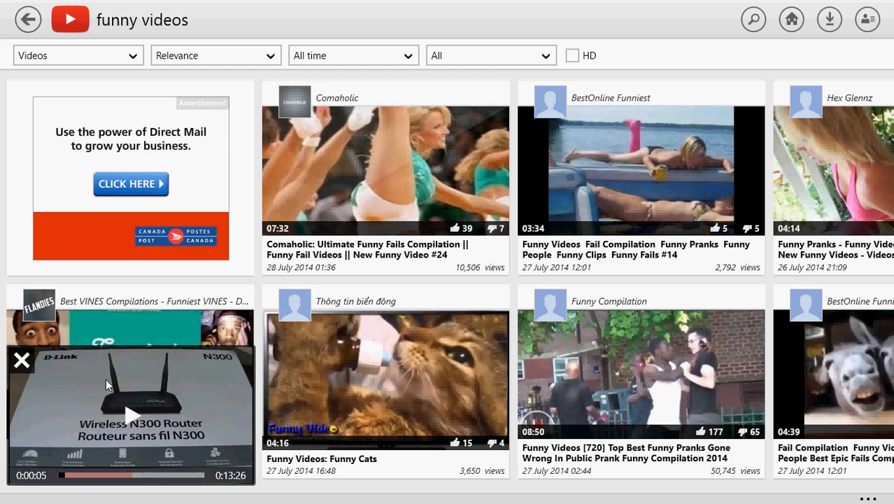
mouse_move(240, 397)
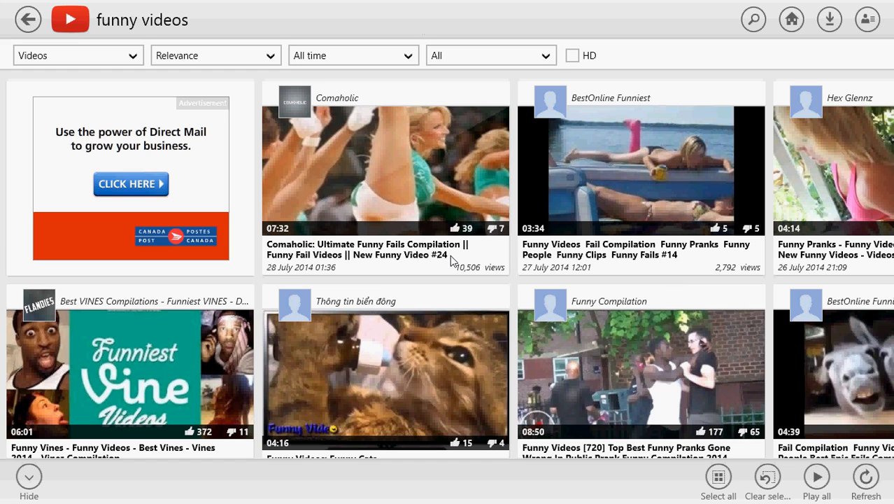
mouse_move(31, 59)
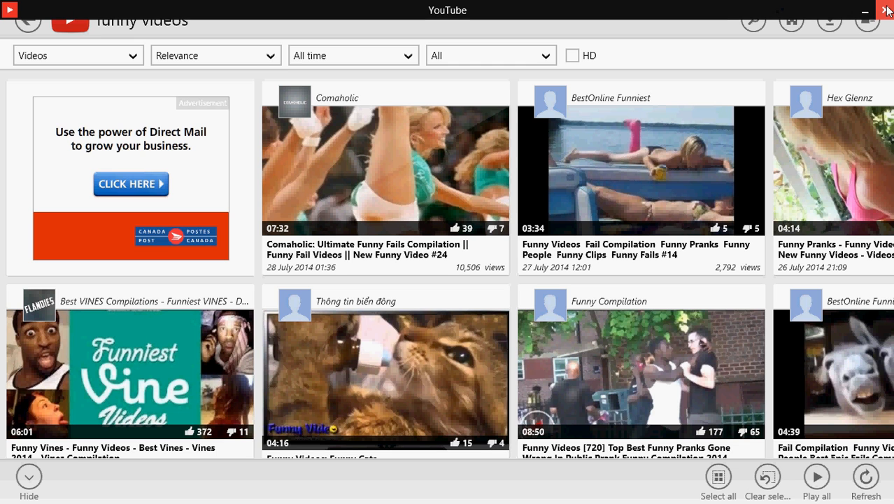
Close the YouTube app and switch from the Start screen to the desktop.
left_click(887, 12)
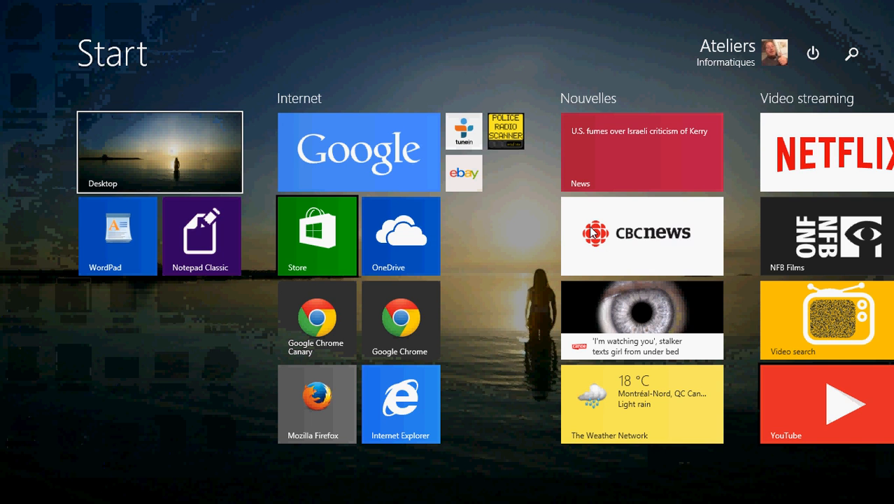
scroll("right", 3)
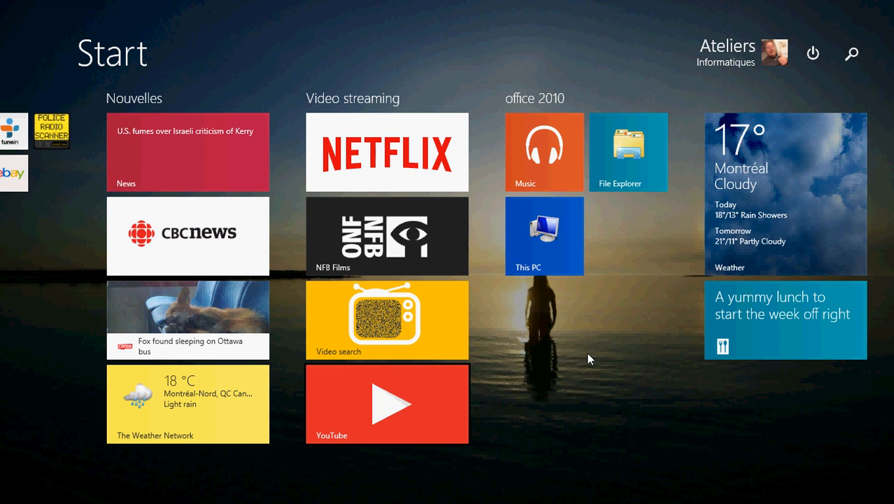
scroll("left", 3)
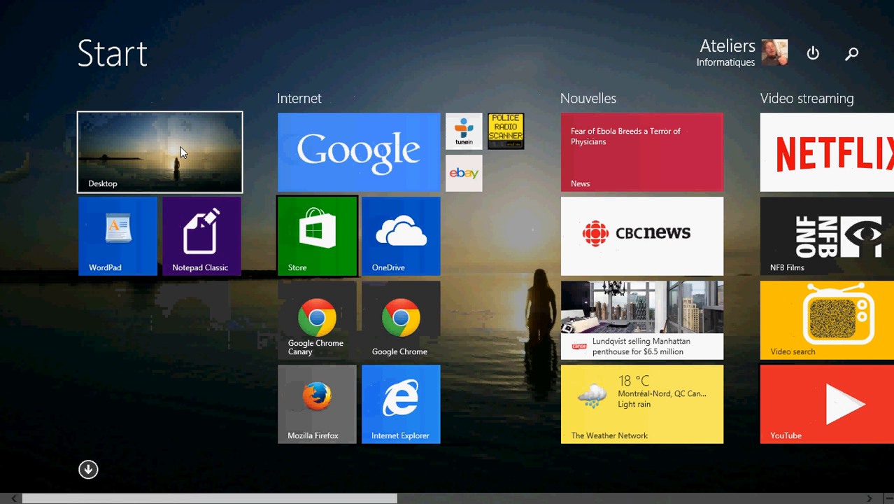
left_click(160, 151)
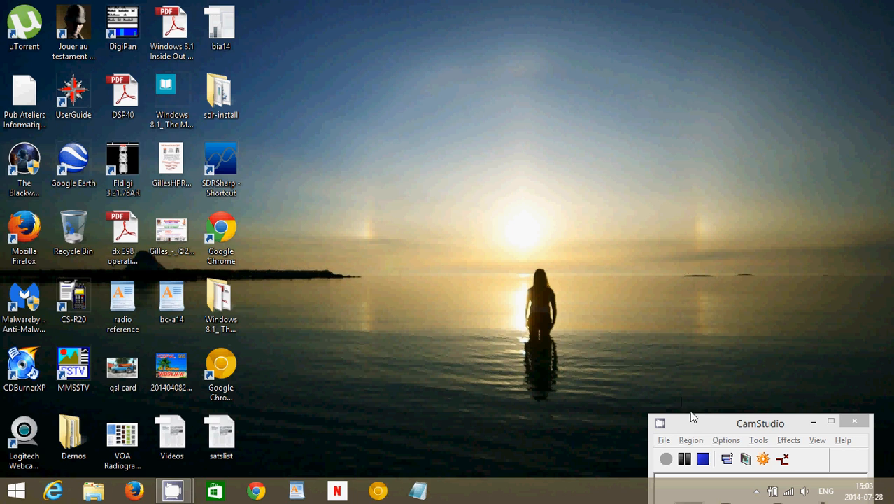